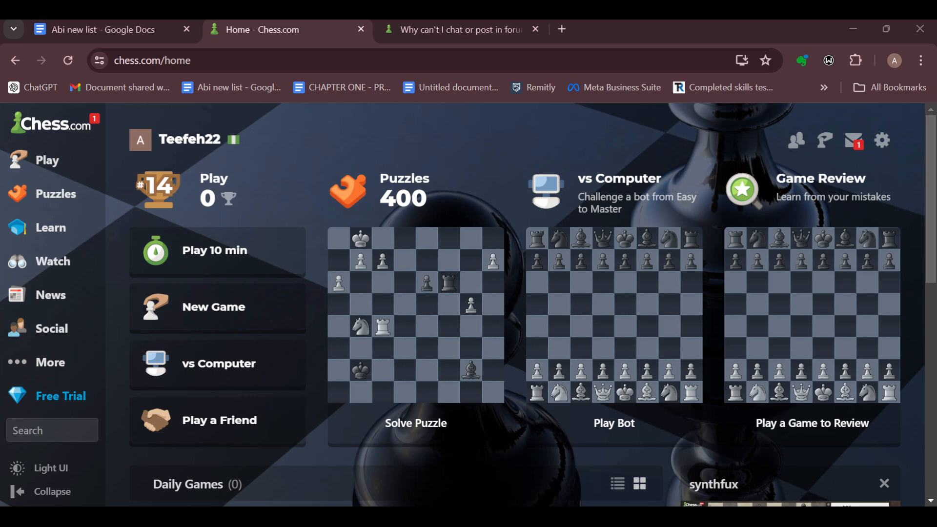
# - Start a Play Computer game against the Hadrian bot and play into the French Defense: Banzai-Leong Gambit
pyautogui.scroll(-3)
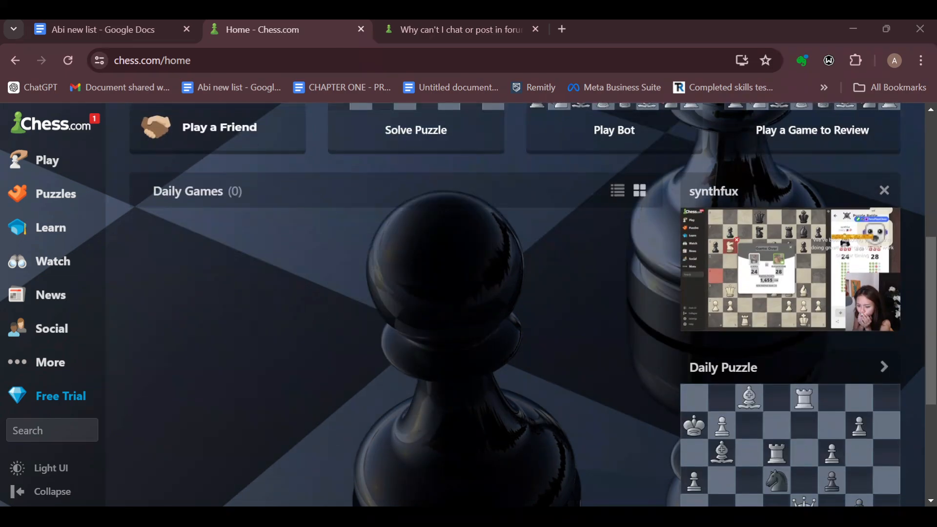
pyautogui.scroll(3)
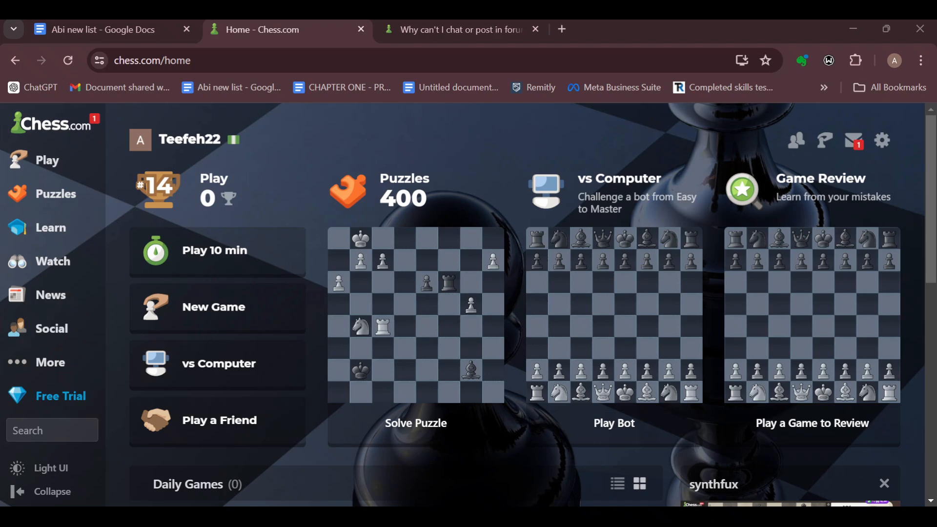
pyautogui.moveTo(142, 209)
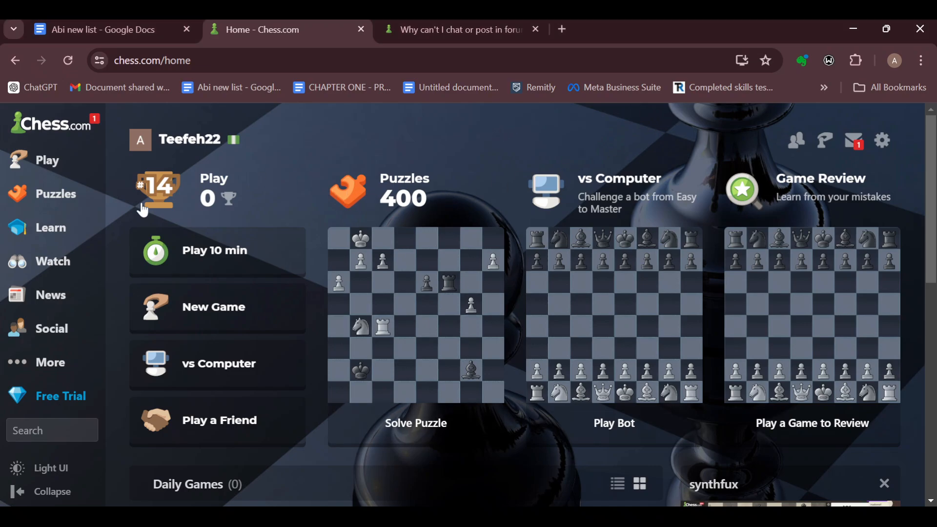
pyautogui.click(139, 140)
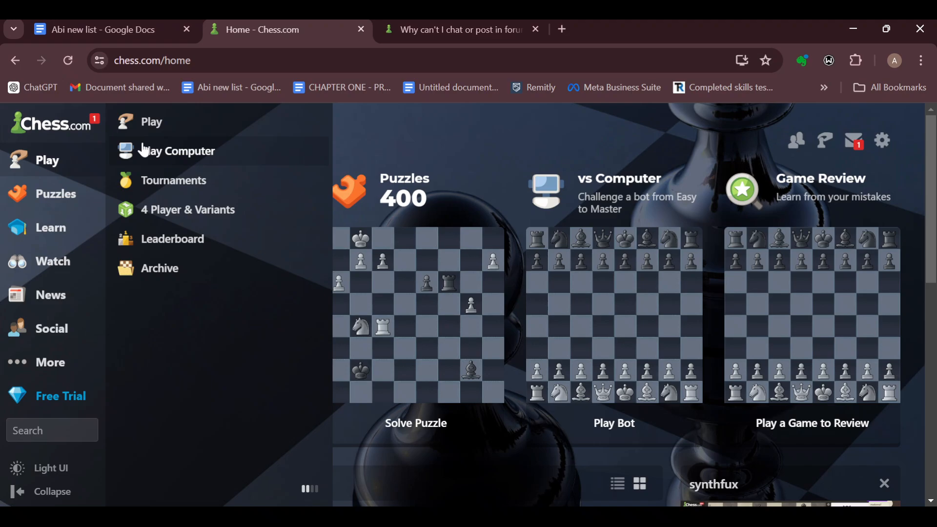
pyautogui.click(176, 151)
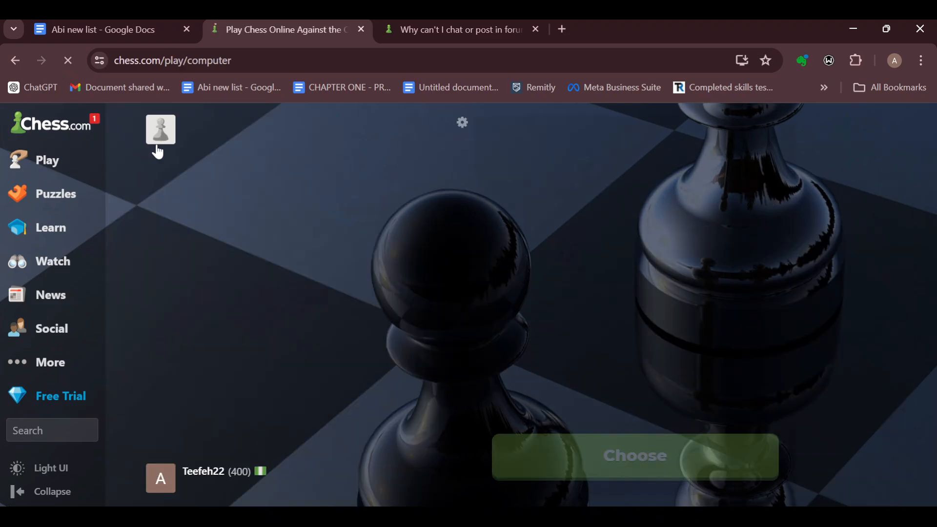
pyautogui.click(160, 129)
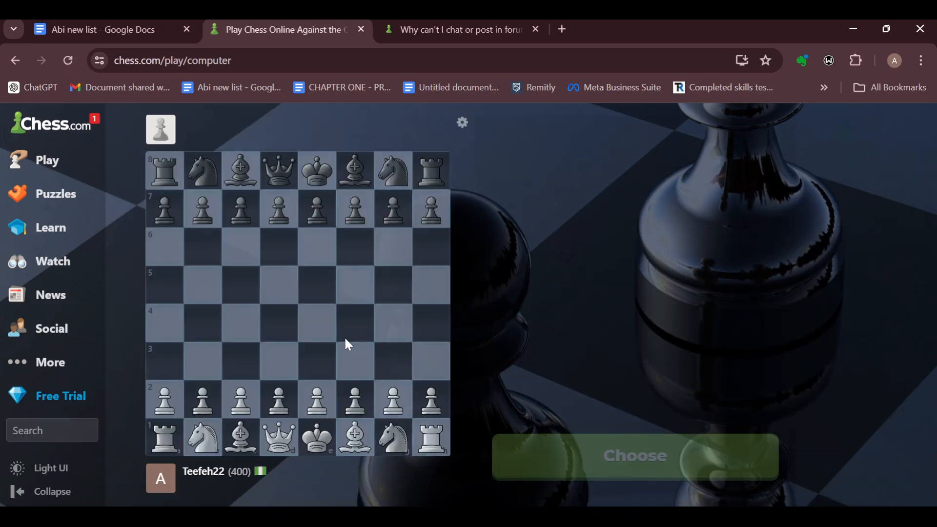
pyautogui.click(634, 456)
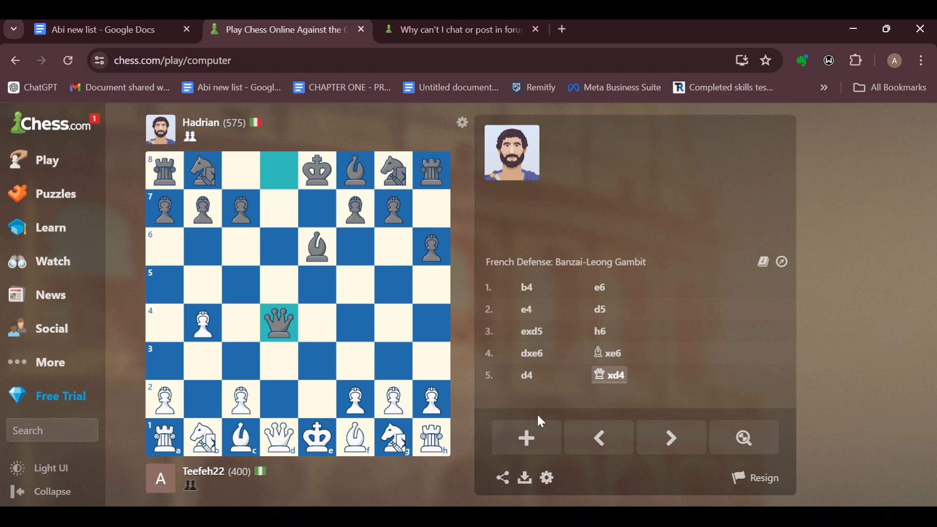
# - Resign the game and dismiss the Hadrian Won summary popup
pyautogui.click(525, 437)
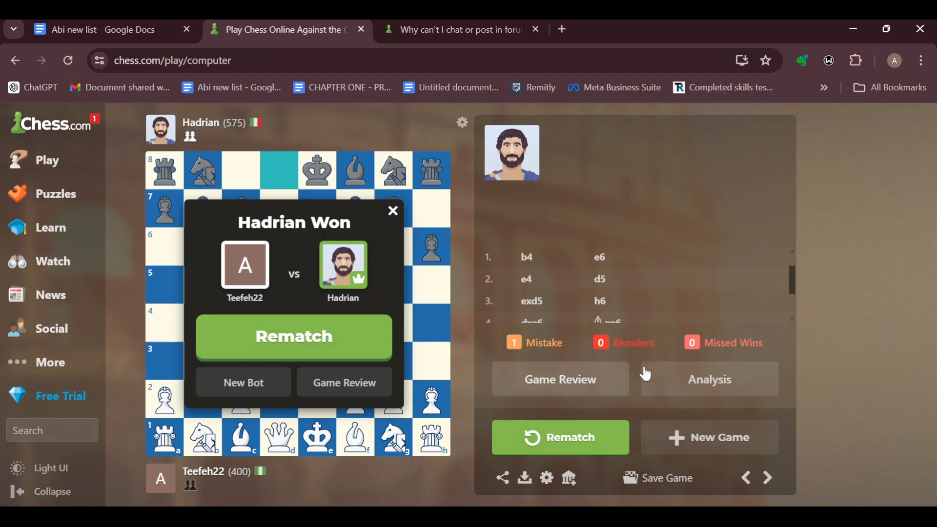
pyautogui.click(392, 211)
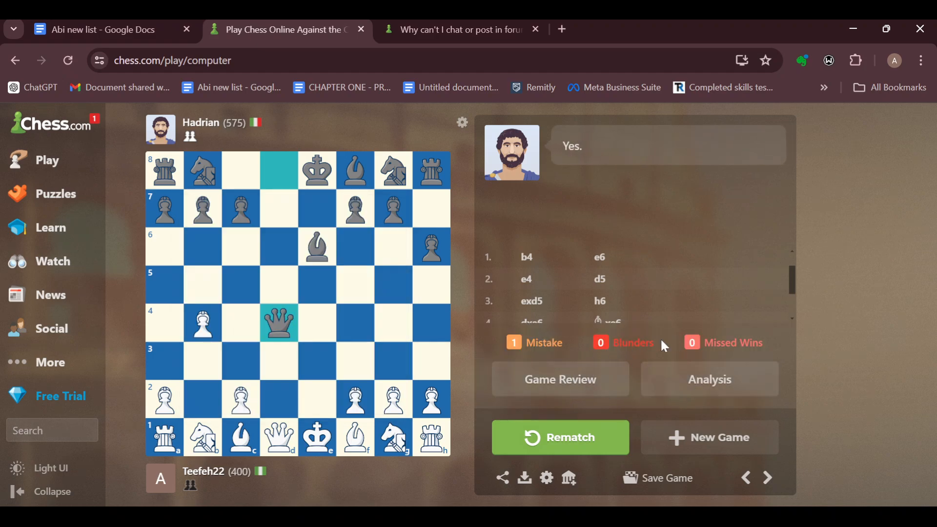
pyautogui.moveTo(665, 383)
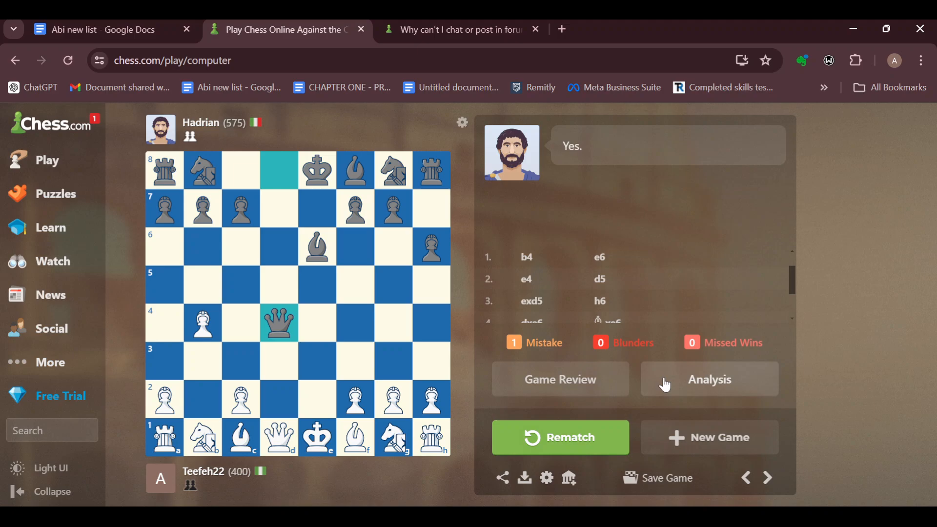
# - Open the finished game on the analysis board with three engine lines
pyautogui.click(708, 379)
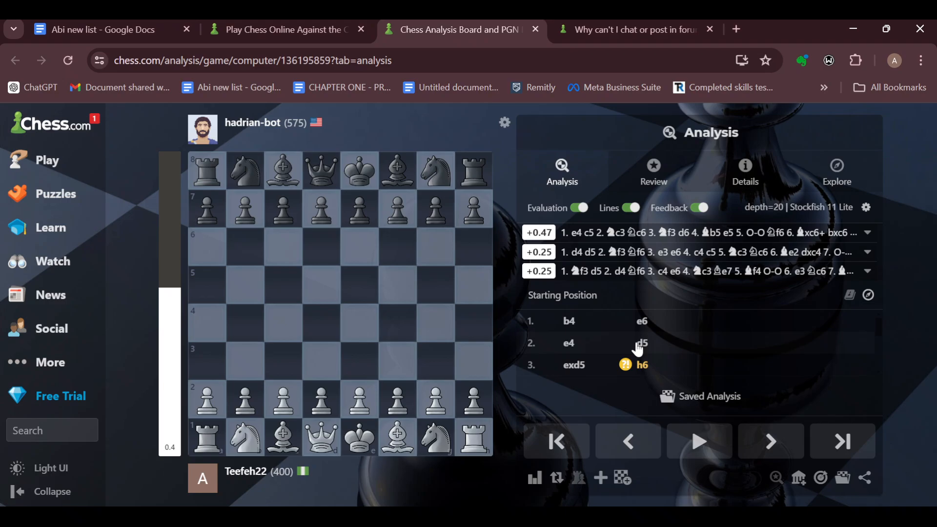
pyautogui.moveTo(594, 369)
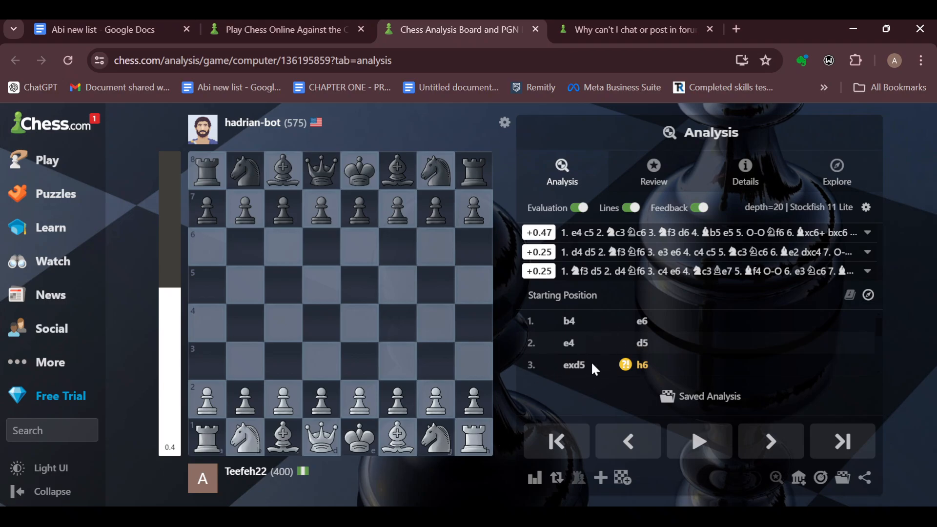
pyautogui.moveTo(683, 326)
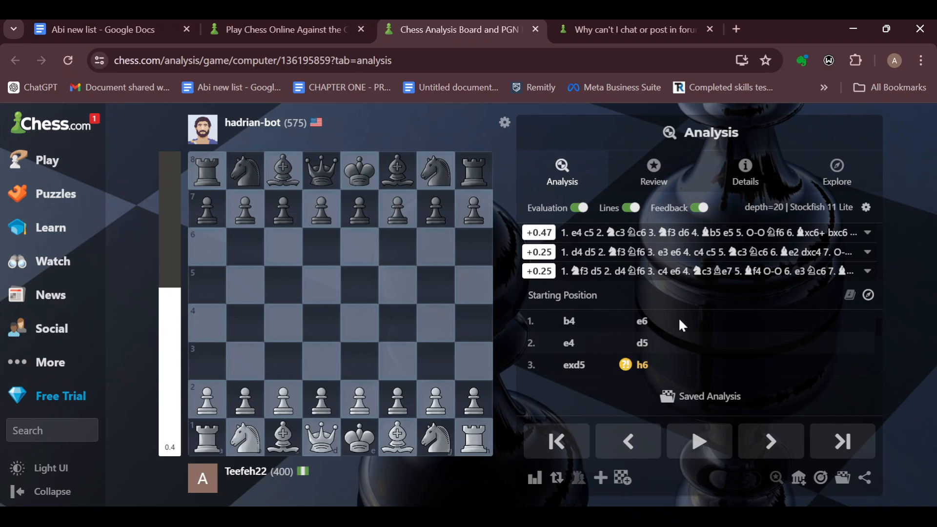
pyautogui.moveTo(754, 252)
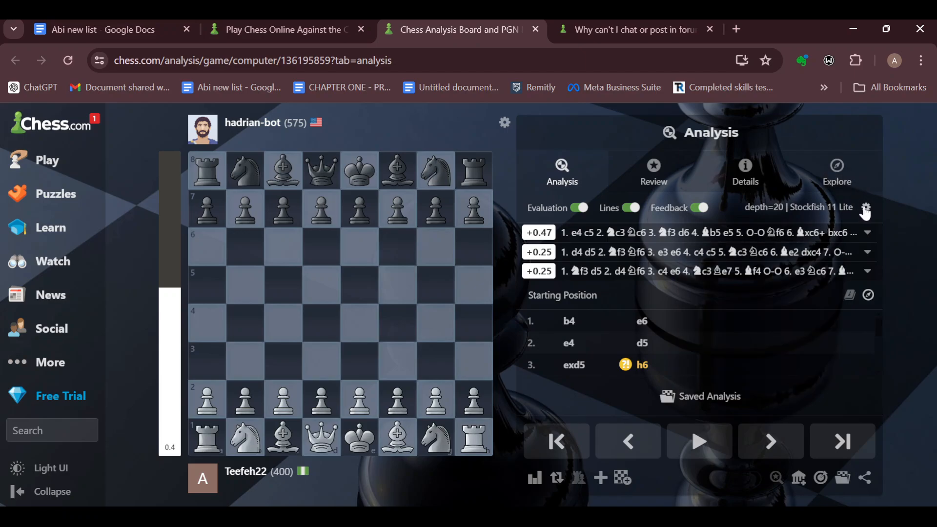
# - Open the engine settings showing Stockfish 16 review and Stockfish 11 Lite at depth 20, 3 lines
pyautogui.click(864, 207)
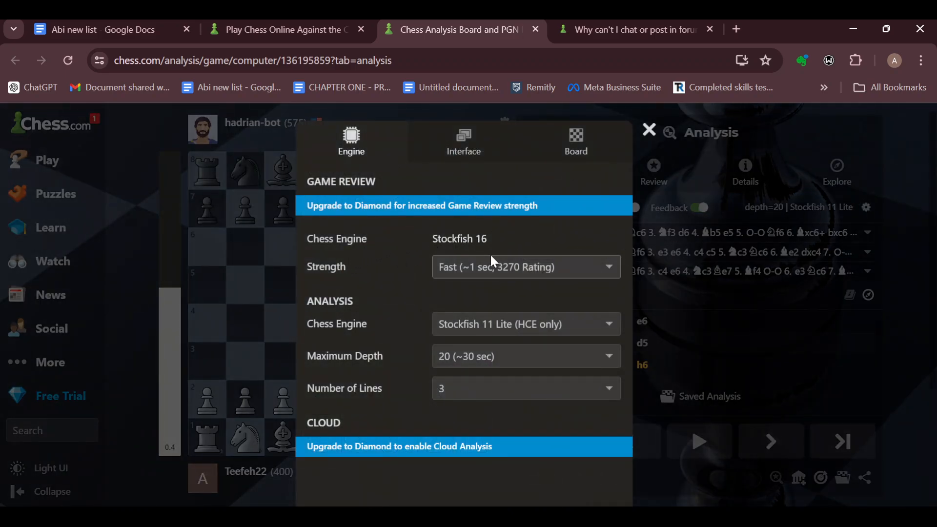
pyautogui.moveTo(499, 350)
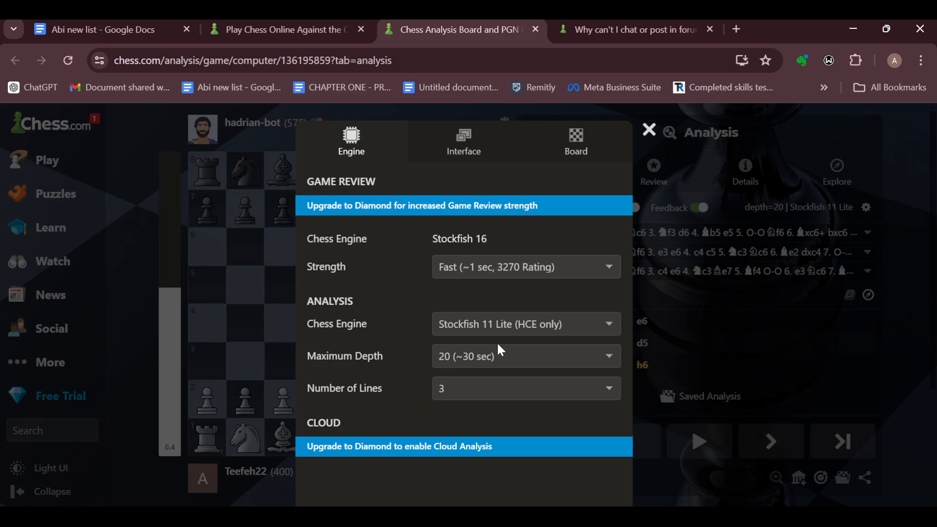
pyautogui.moveTo(484, 376)
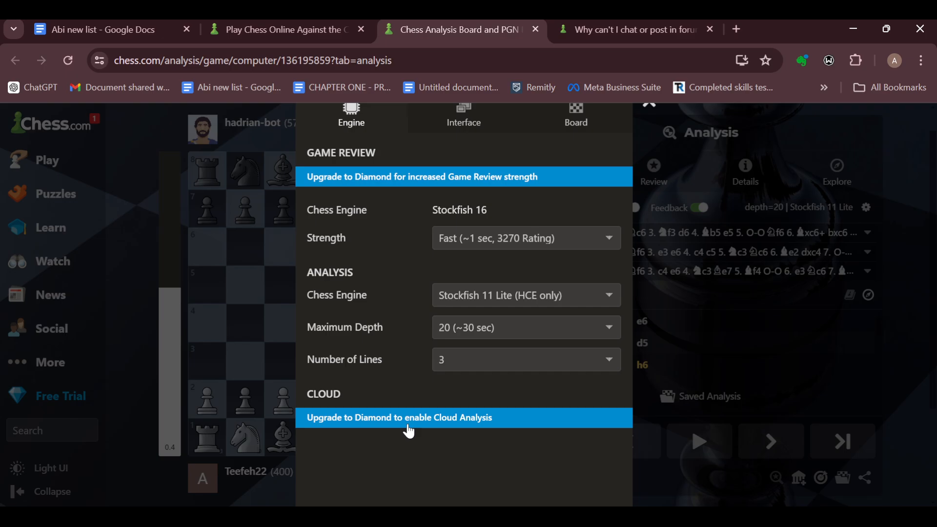
pyautogui.moveTo(507, 418)
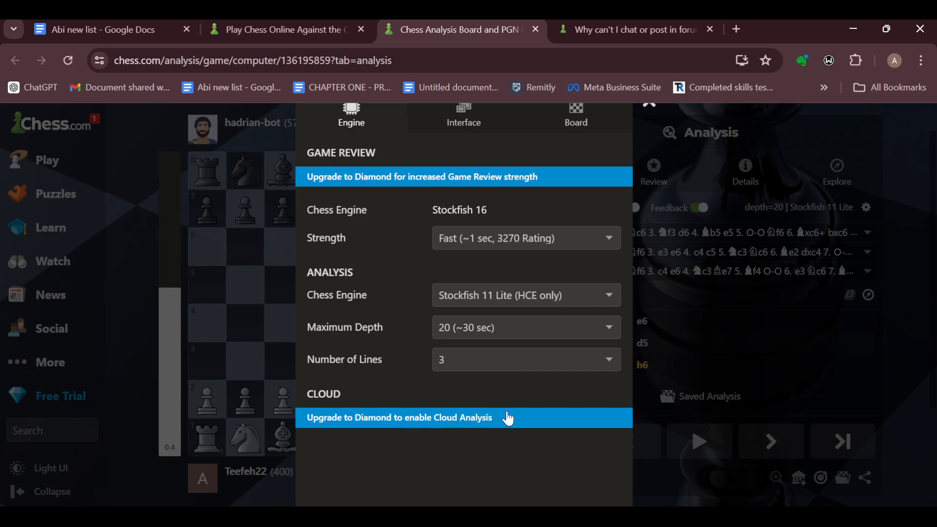
pyautogui.moveTo(421, 424)
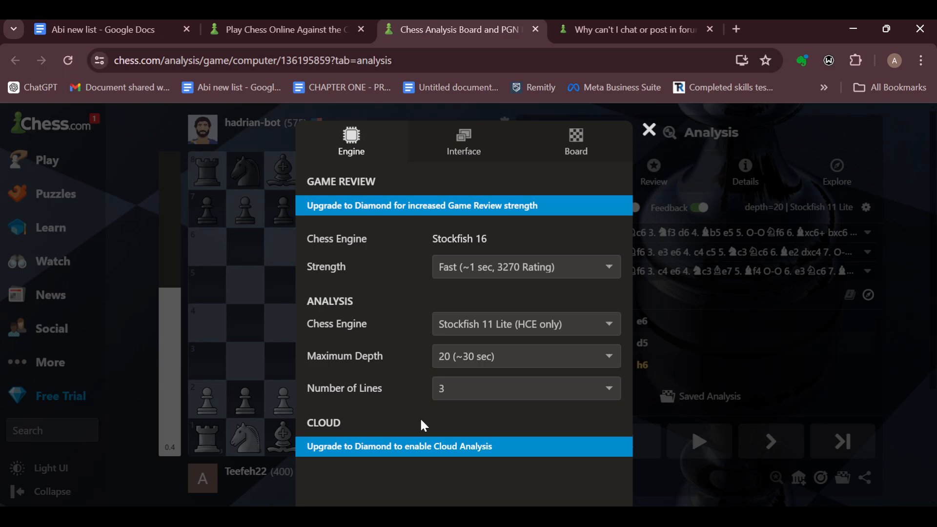
pyautogui.moveTo(607, 249)
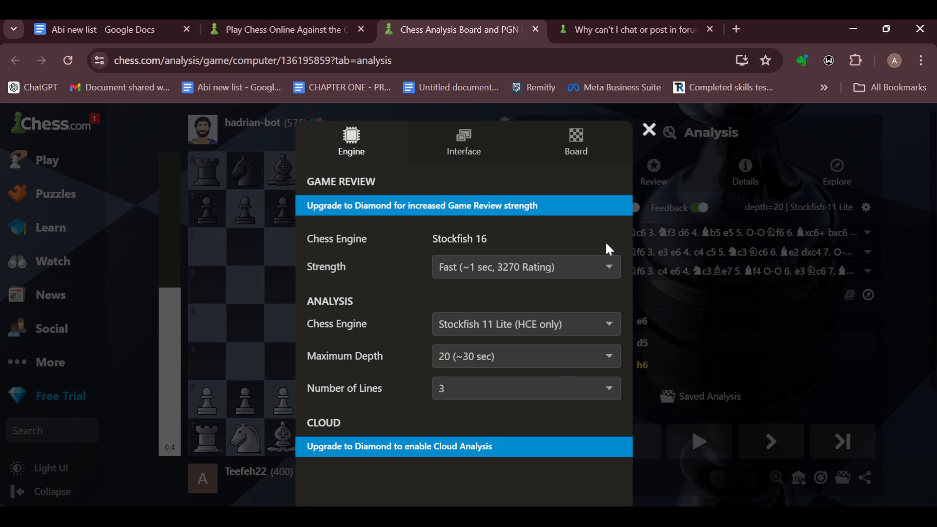
# - Close the engine settings and return to the analysis board
pyautogui.click(648, 130)
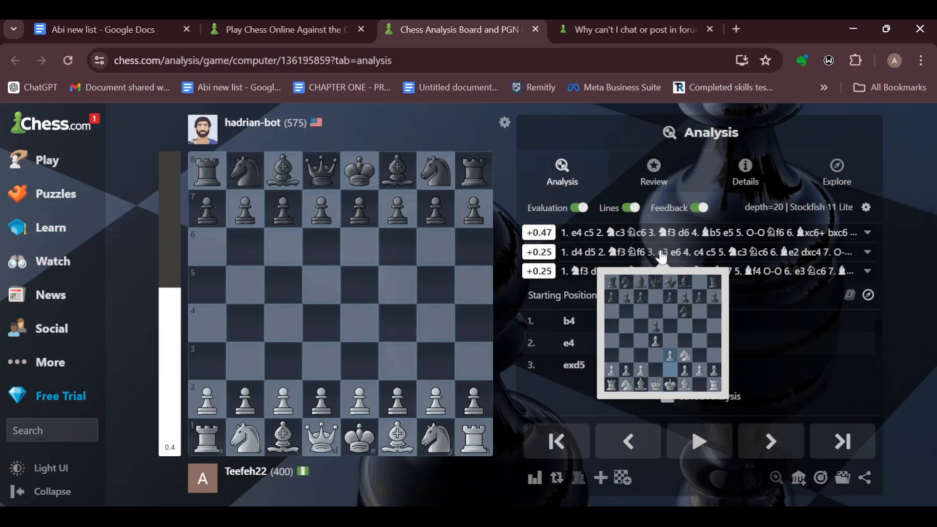
pyautogui.moveTo(681, 252)
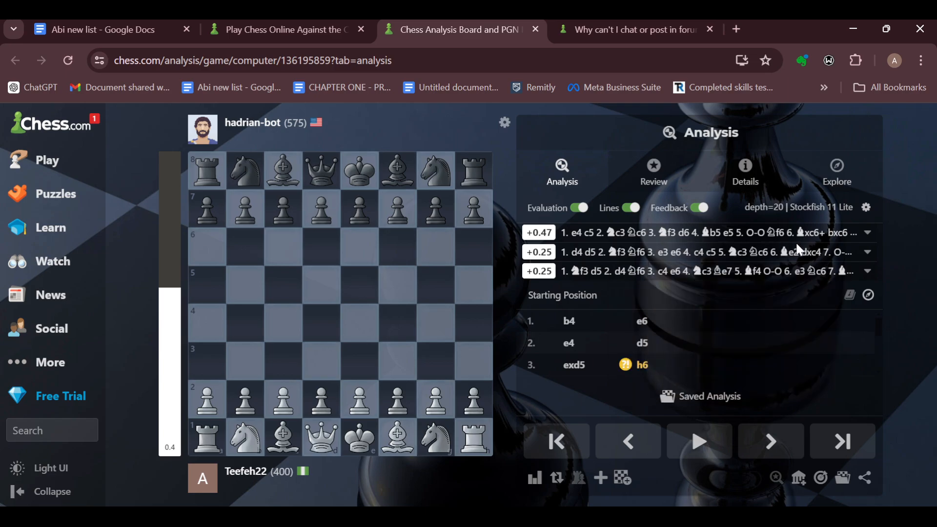
pyautogui.moveTo(627, 222)
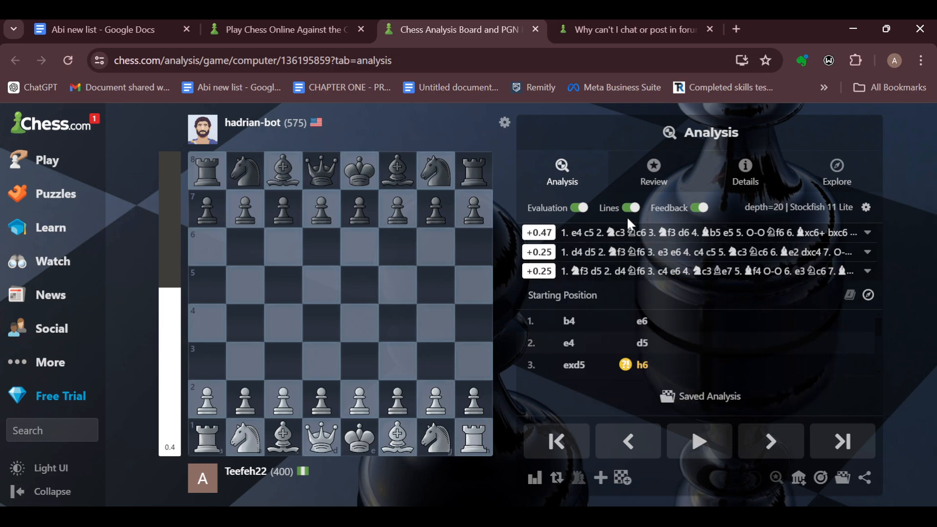
pyautogui.moveTo(813, 252)
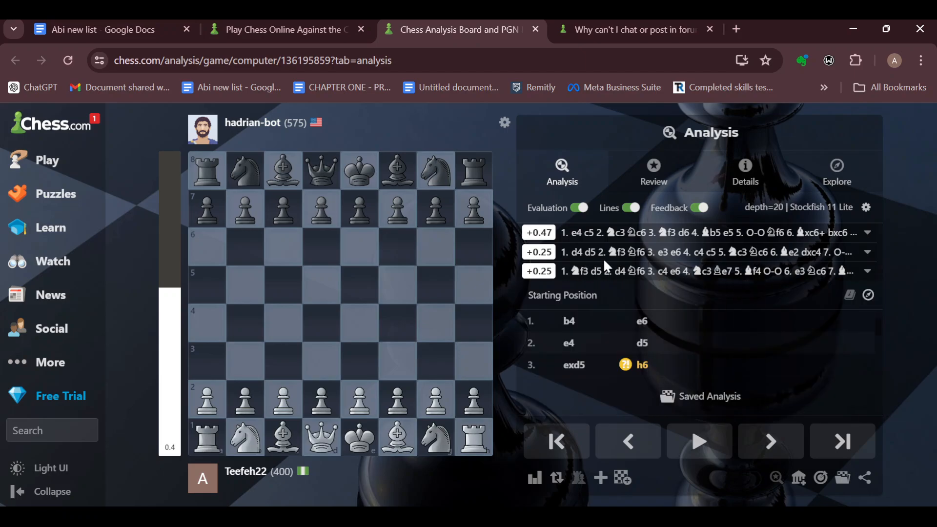
pyautogui.moveTo(652, 174)
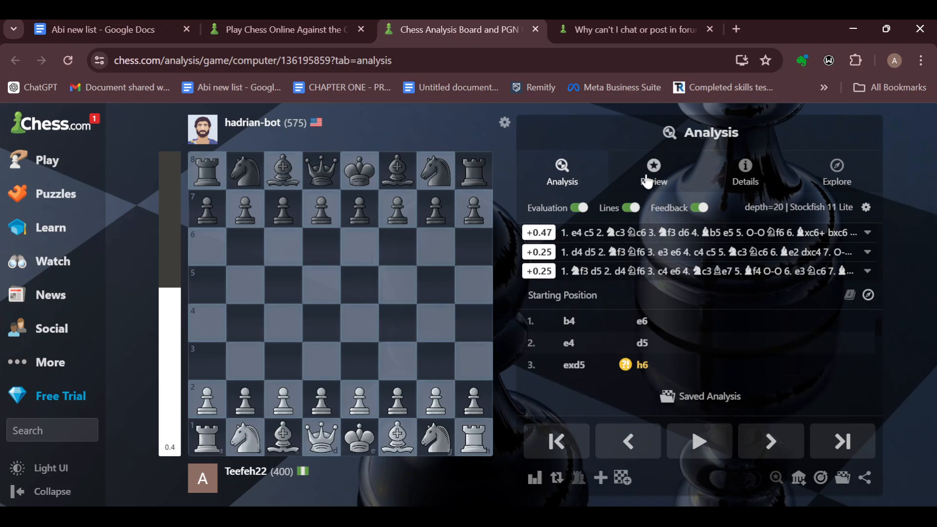
# - Show the game review with accuracy 80.9 versus 50.4 and the move classification counts
pyautogui.click(653, 174)
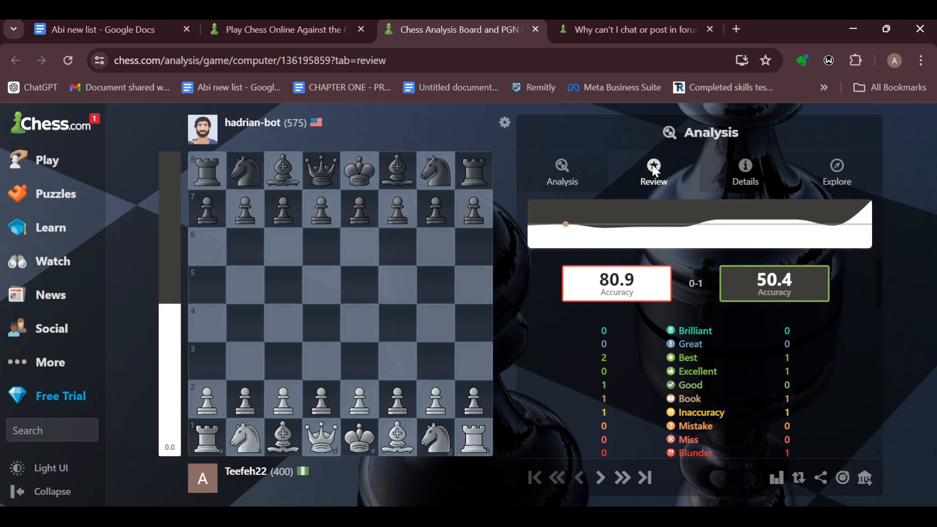
pyautogui.moveTo(661, 342)
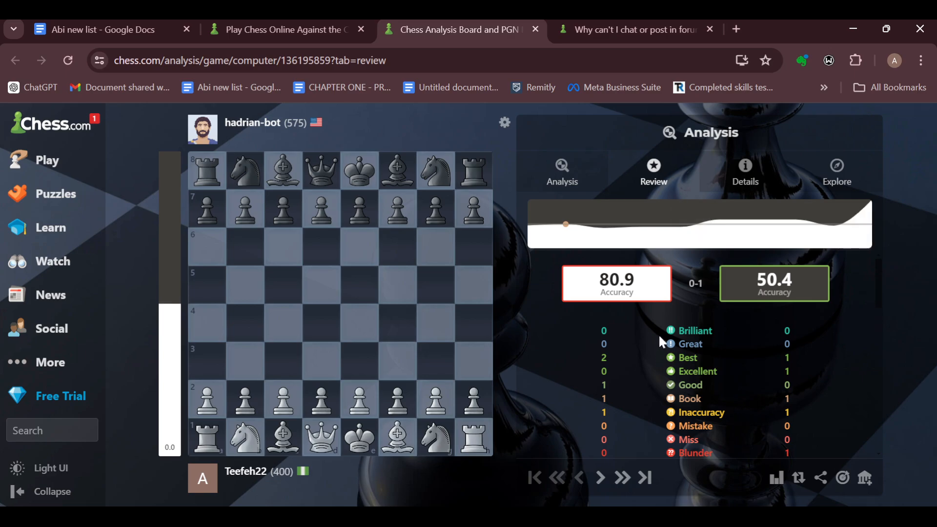
pyautogui.moveTo(725, 402)
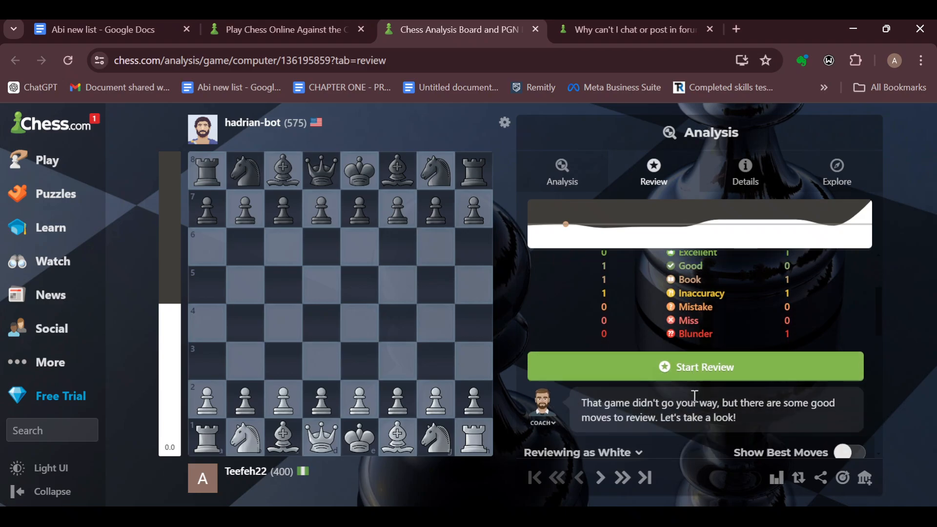
pyautogui.click(695, 367)
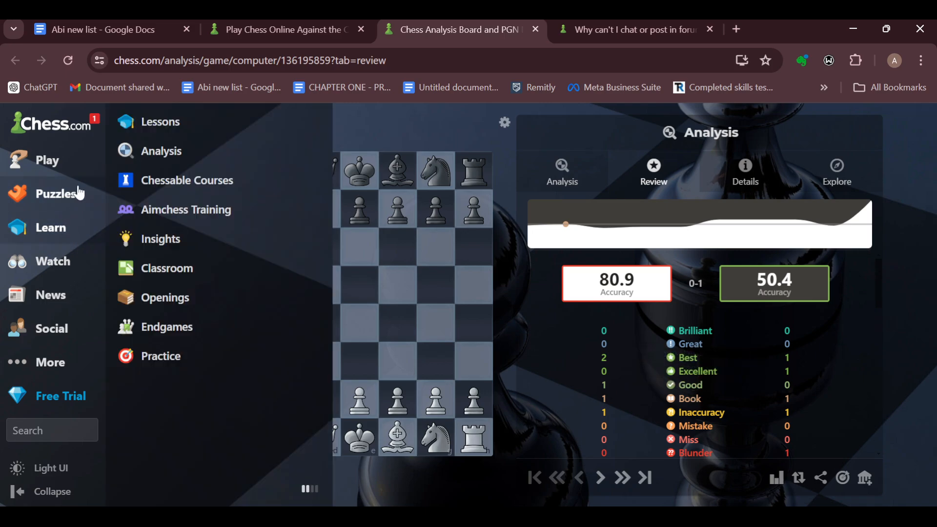
pyautogui.click(53, 124)
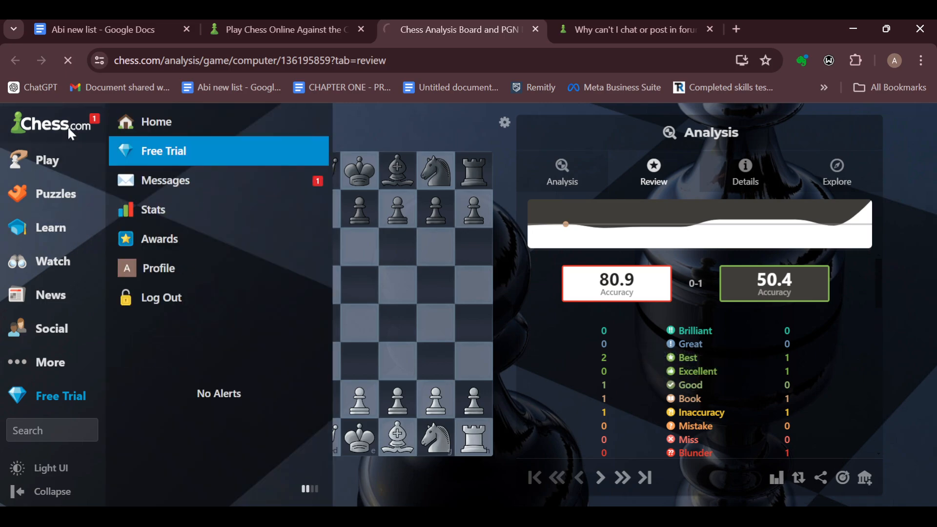